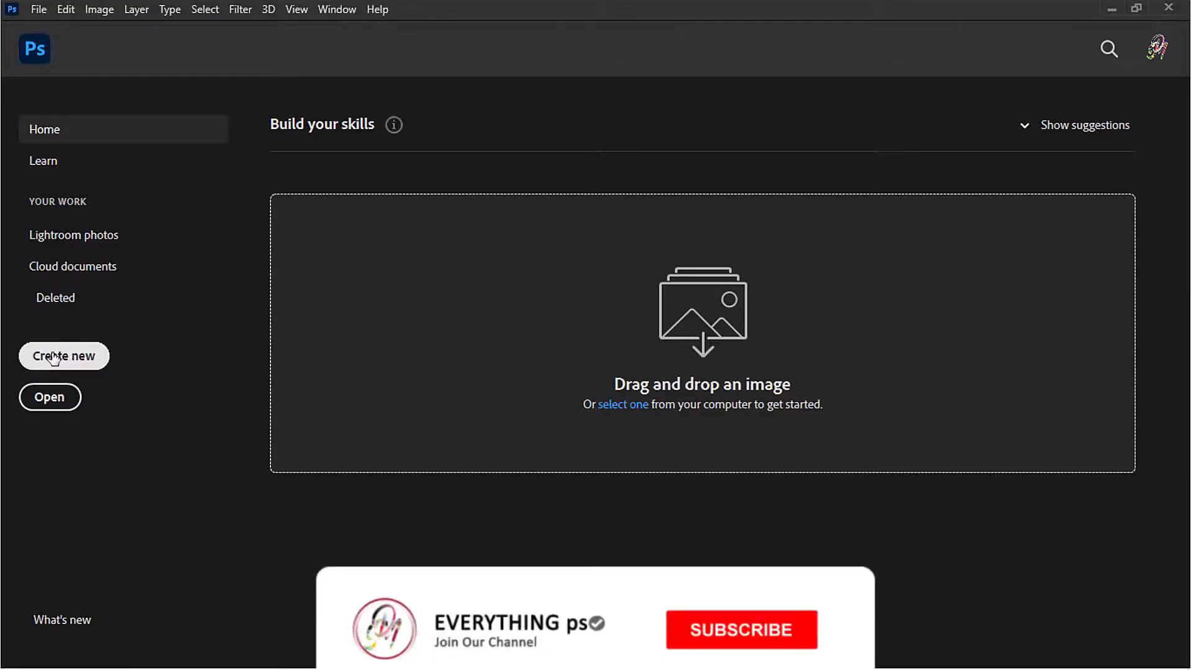
# Create a 1920 × 1080 px, 300 ppi RGB document named 'Convert 2D to 3D'.
pyautogui.click(63, 356)
pyautogui.write('Convert 2D to 3D')
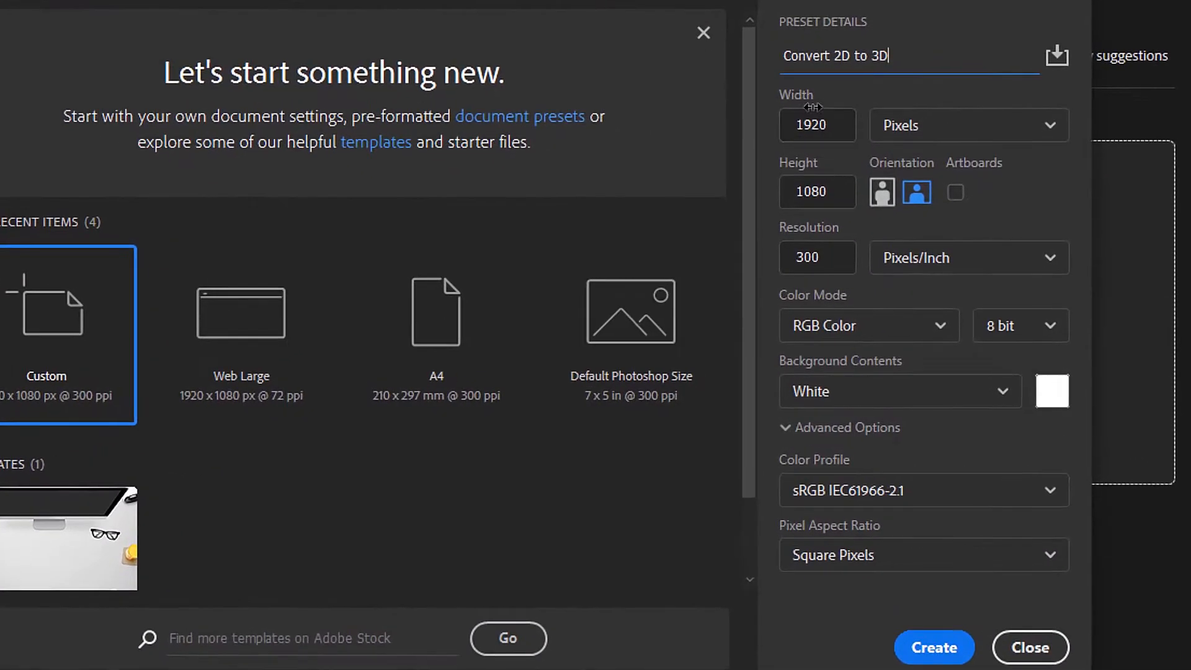
pyautogui.moveTo(885, 222)
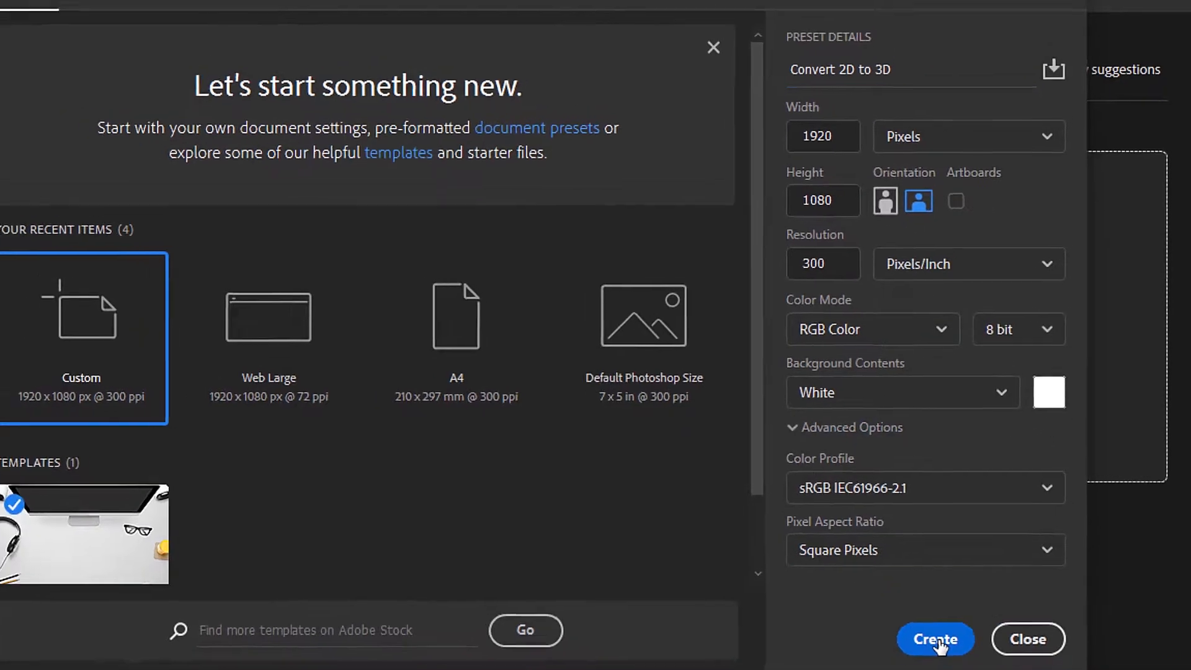
pyautogui.click(934, 639)
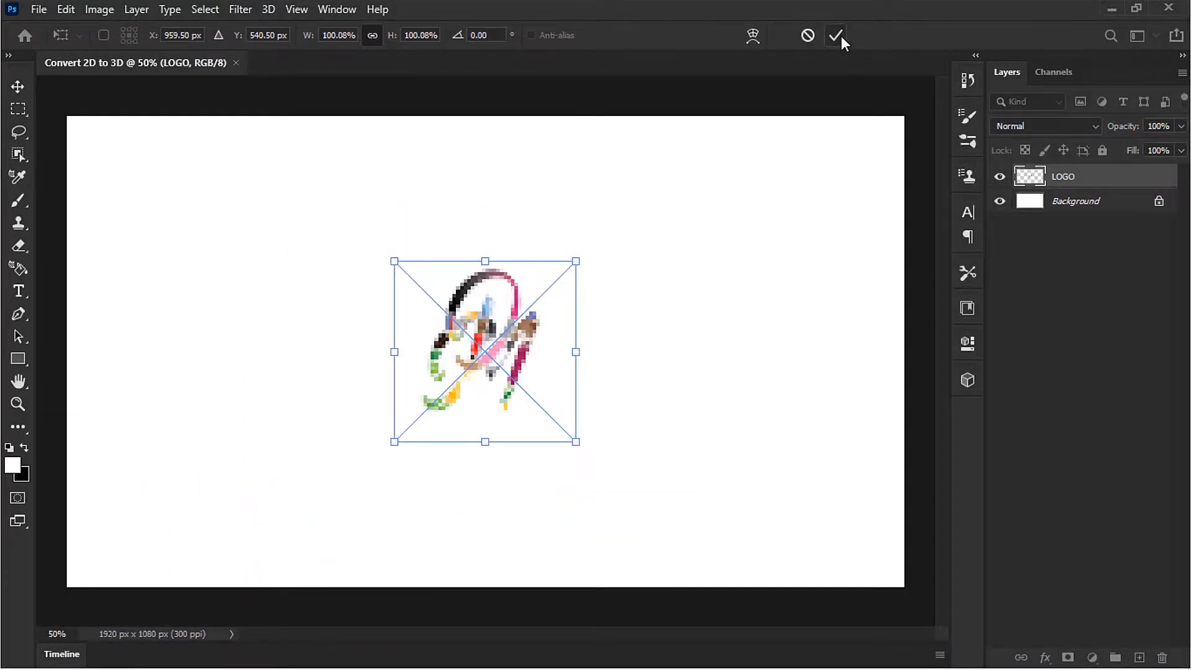
# Commit the placed logo image as the LOGO layer.
pyautogui.click(834, 35)
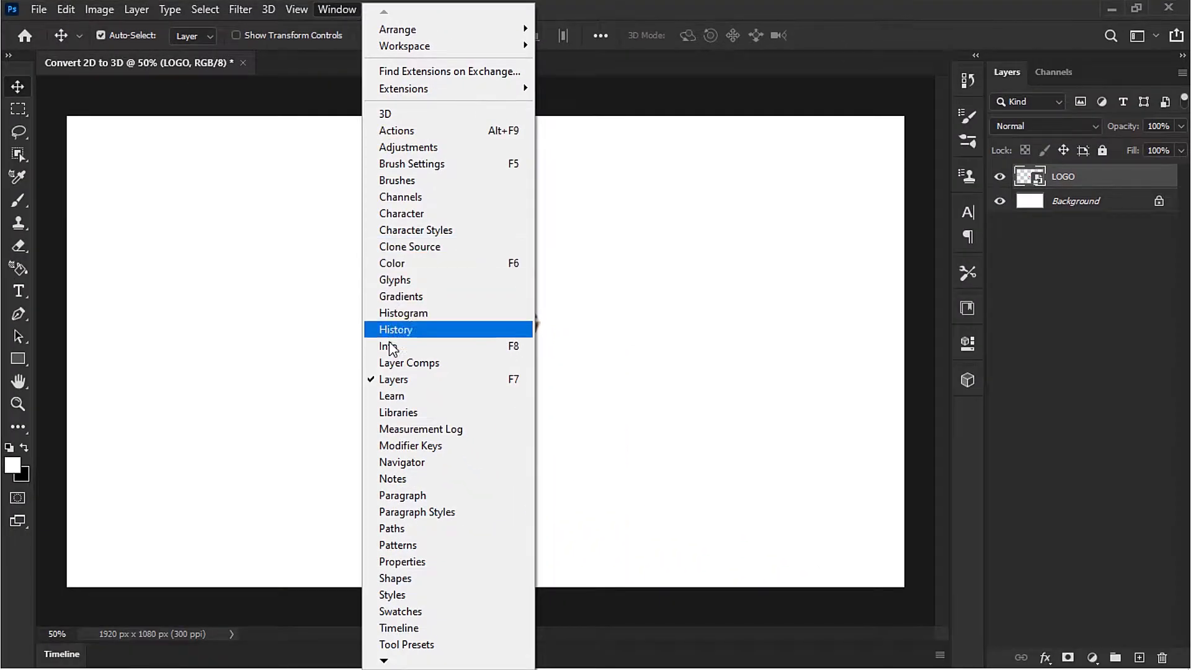
pyautogui.moveTo(399, 627)
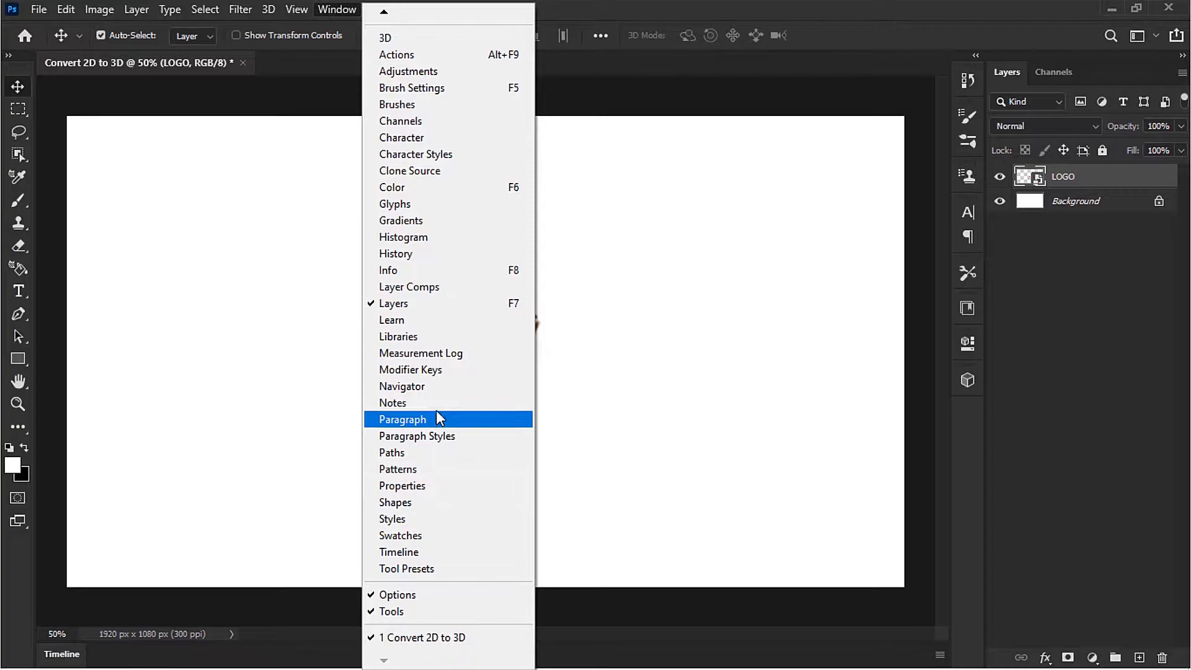
pyautogui.moveTo(407, 45)
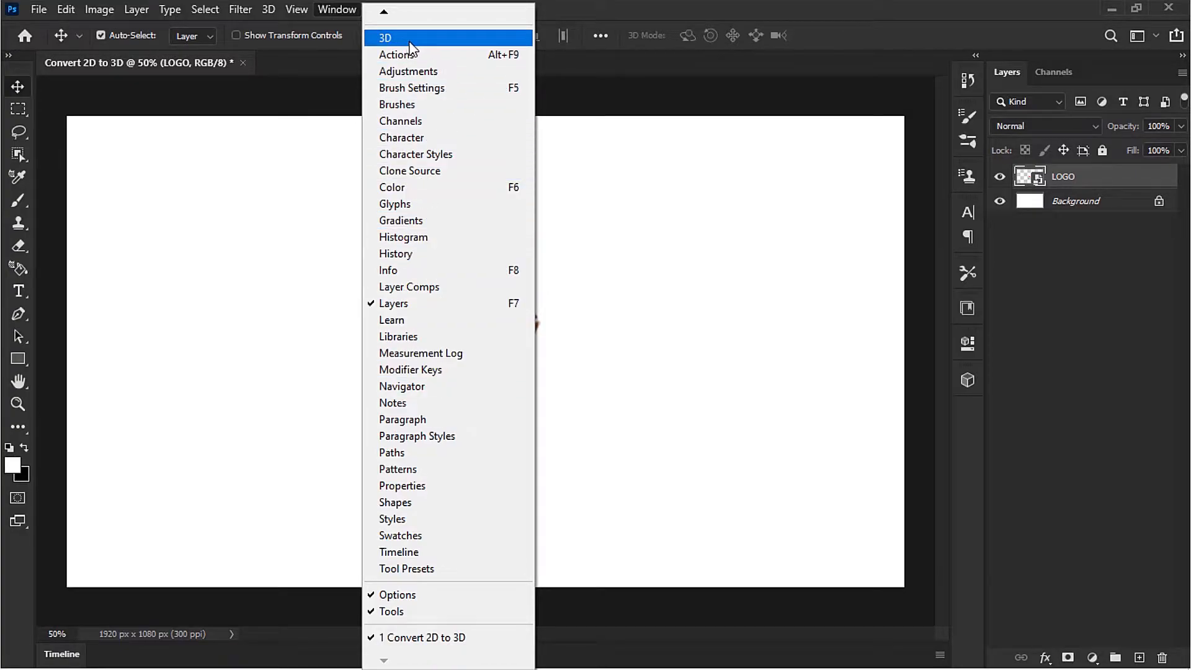
pyautogui.moveTo(729, 231)
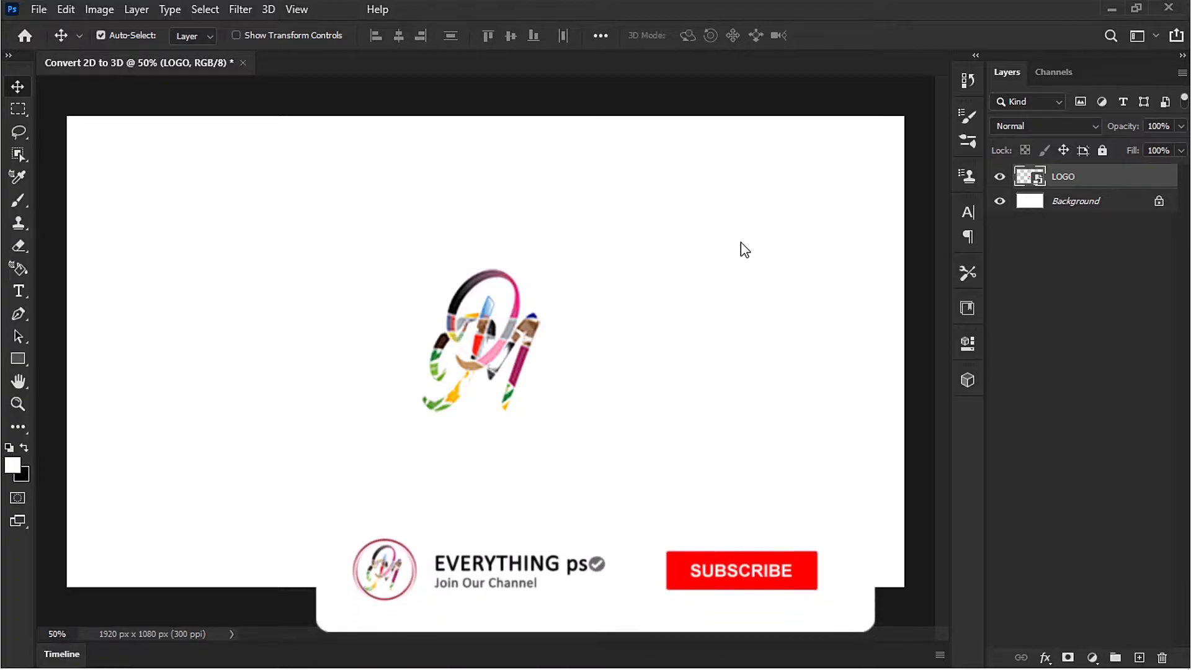
# Convert the LOGO layer into a new 3D extrusion.
pyautogui.click(742, 570)
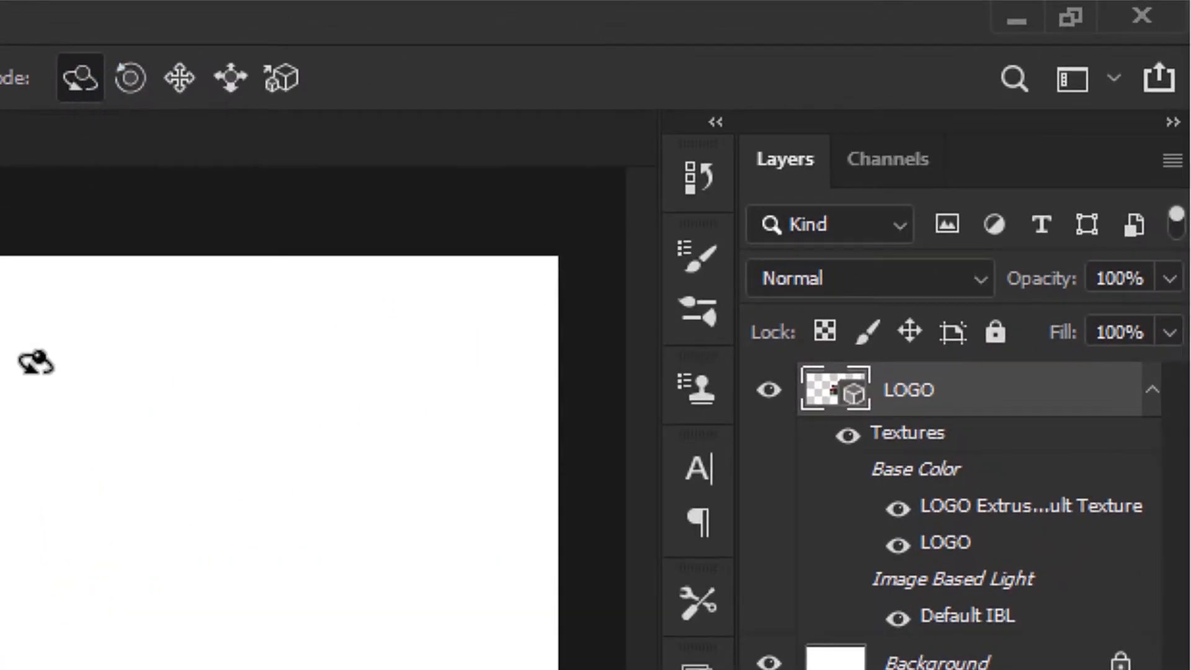
pyautogui.moveTo(129, 80)
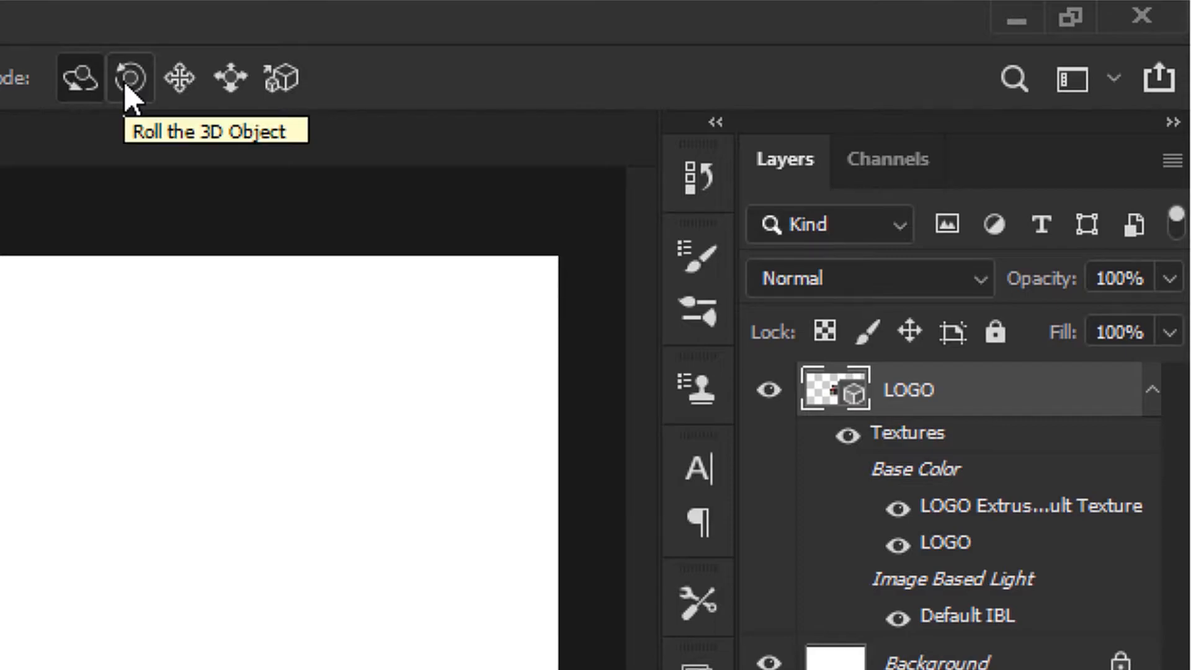
pyautogui.moveTo(178, 80)
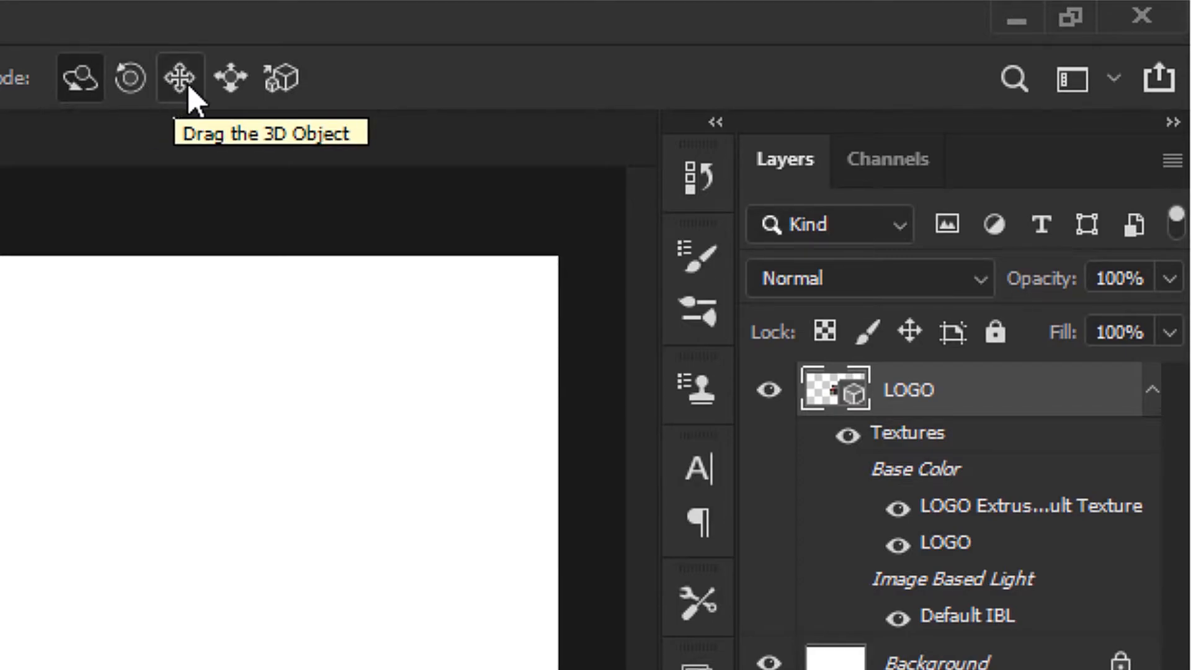
pyautogui.moveTo(282, 84)
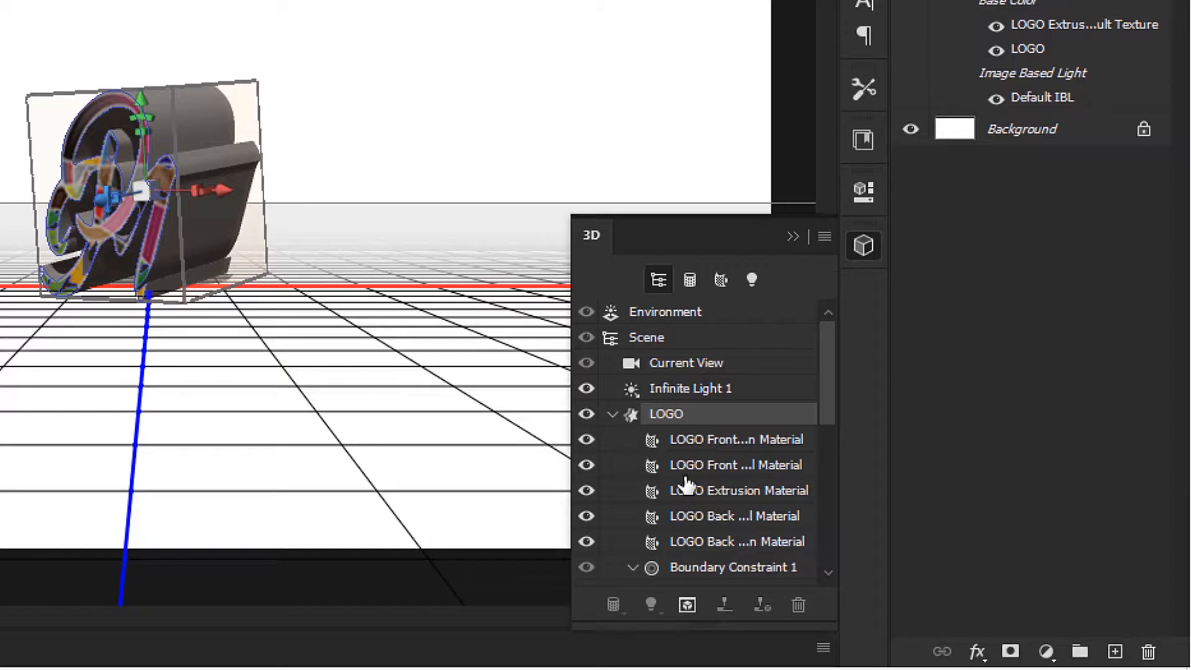
# Scroll through the 3D scene list, collapse it, and show the Properties panel.
pyautogui.scroll(-3)
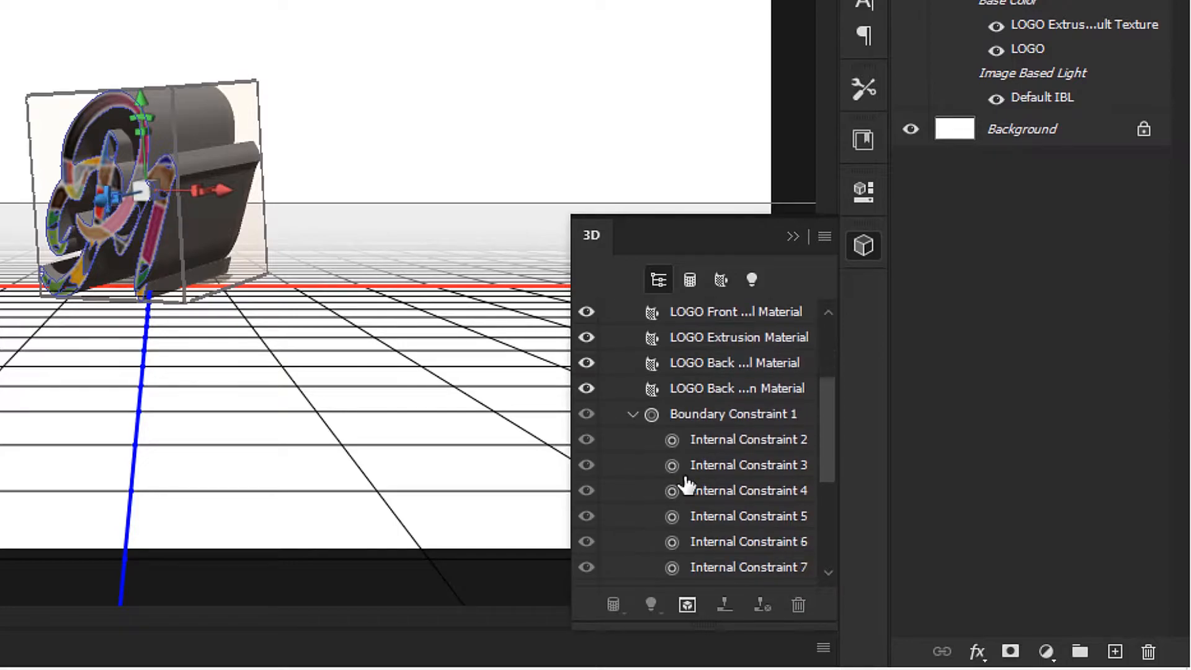
pyautogui.scroll(-3)
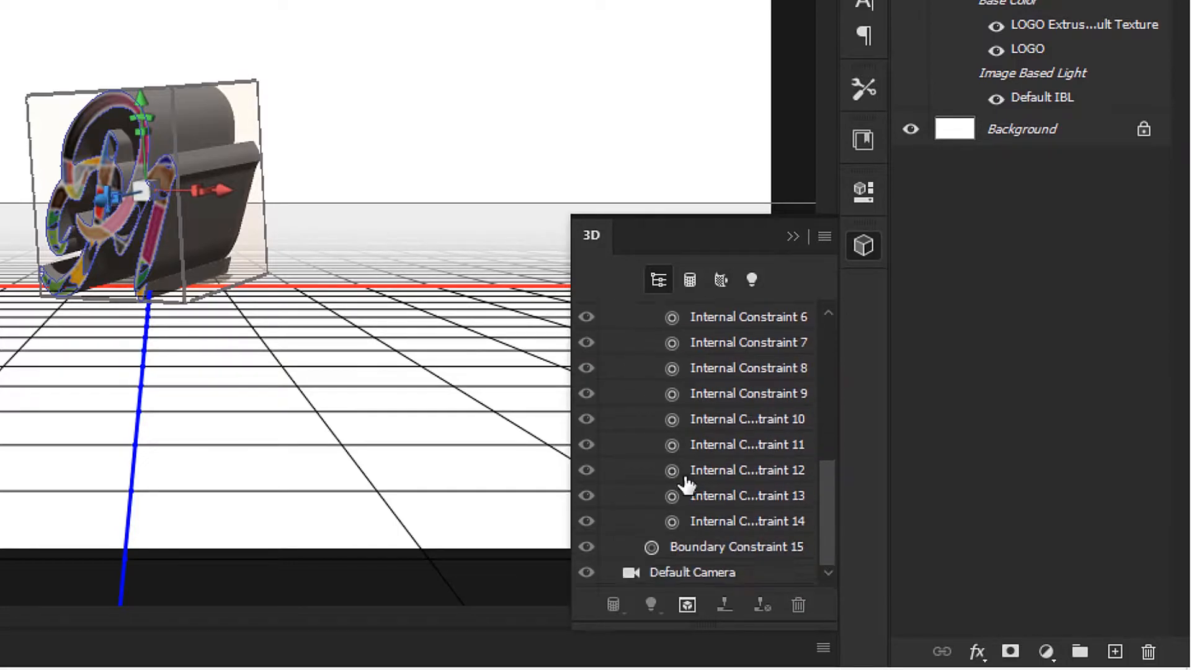
pyautogui.moveTo(700, 388)
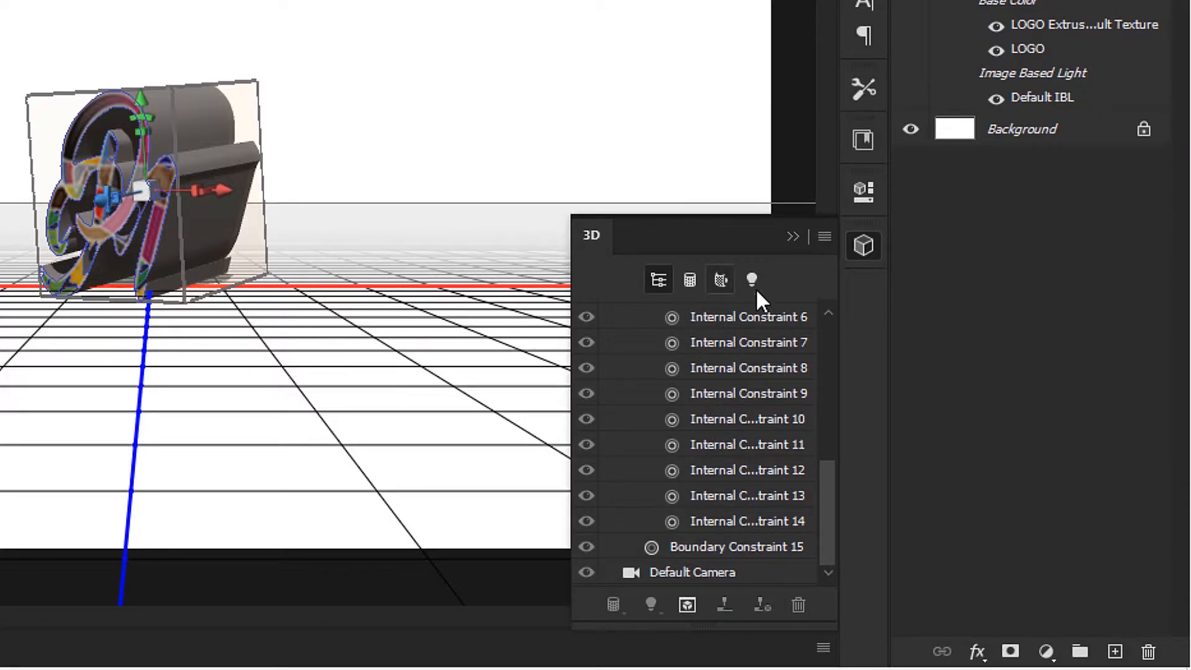
pyautogui.moveTo(840, 261)
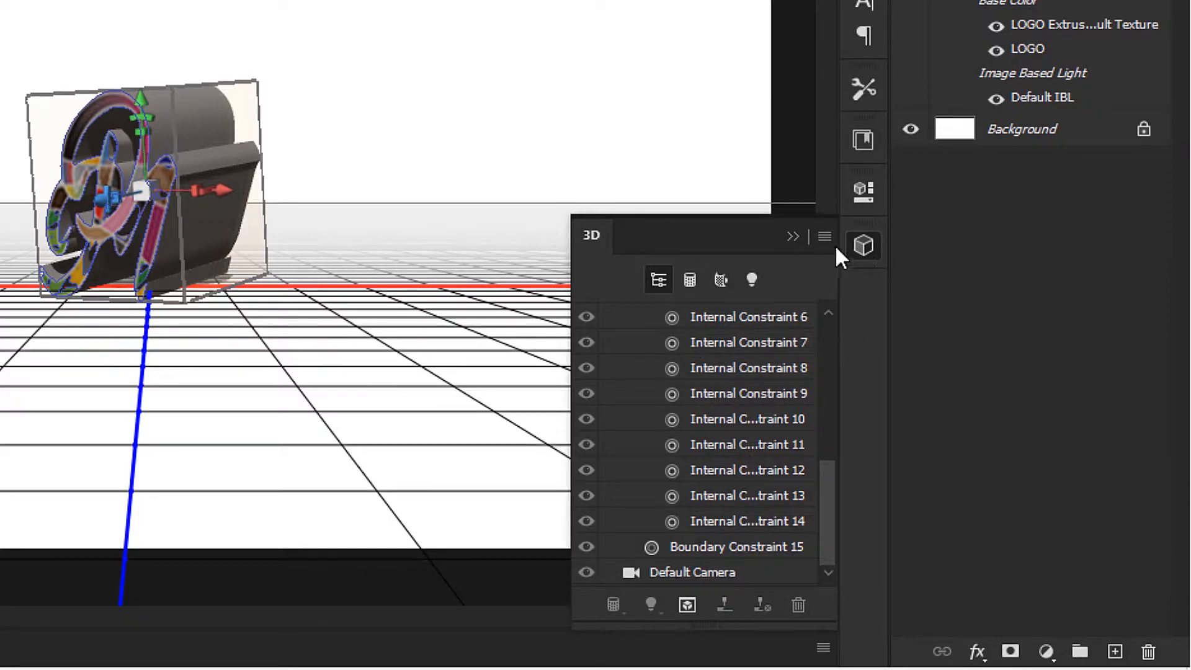
pyautogui.click(863, 246)
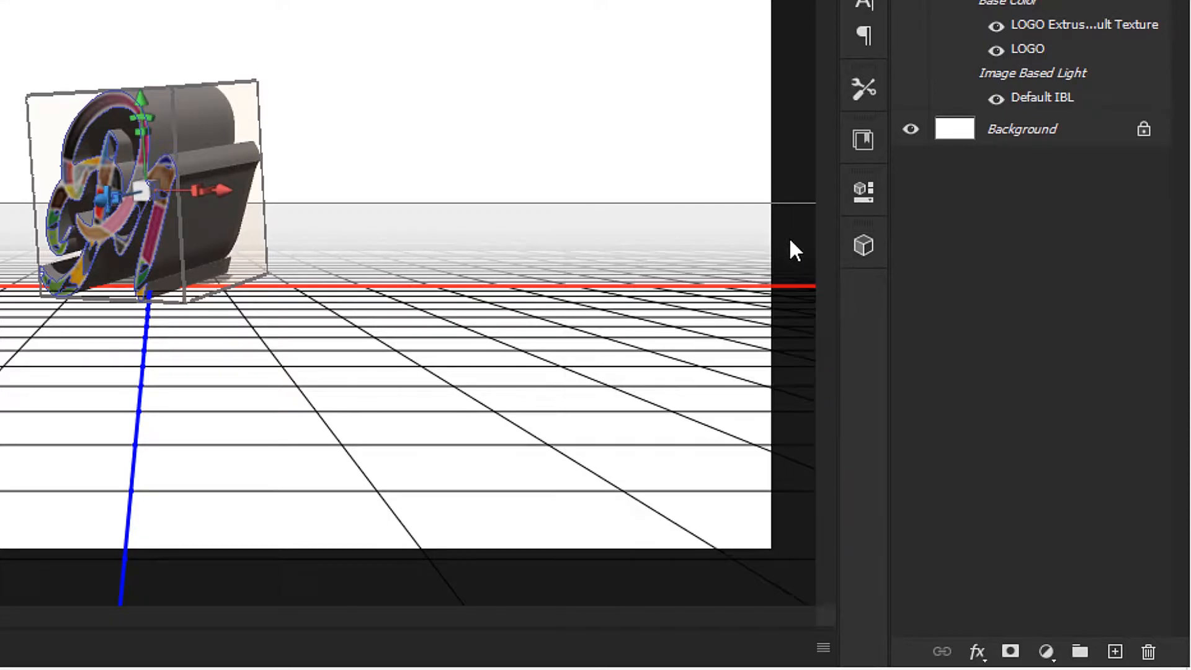
pyautogui.click(862, 191)
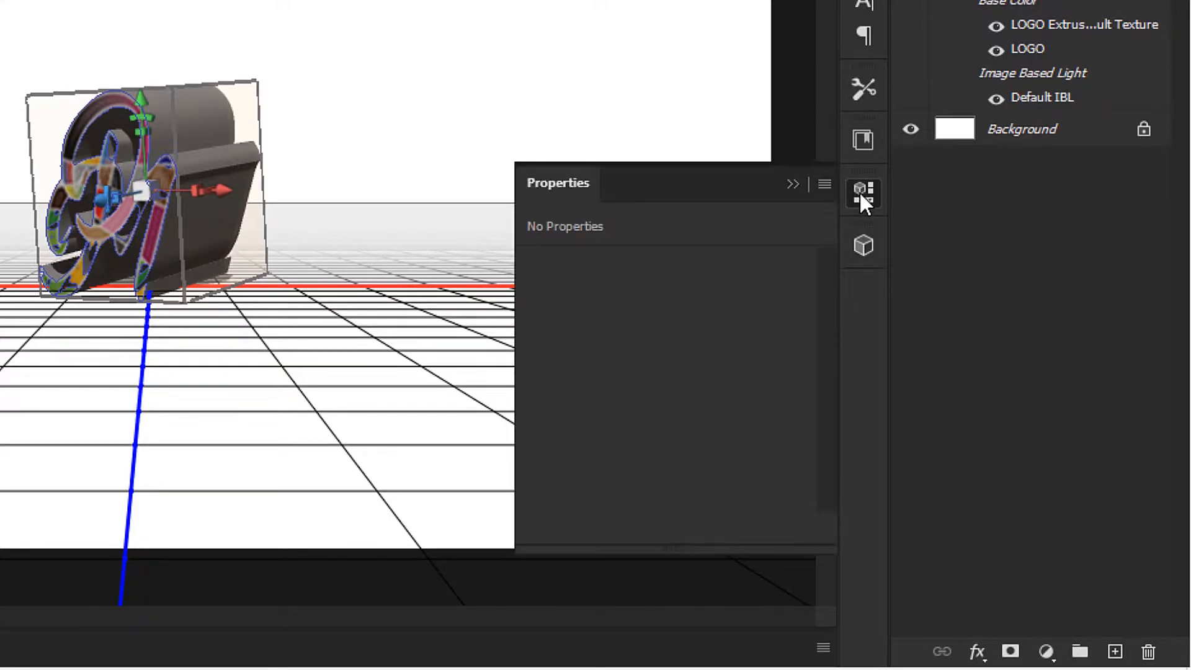
# Adjust the logo's Extrusion Depth from about 173 px down to 12.85 px.
pyautogui.click(863, 193)
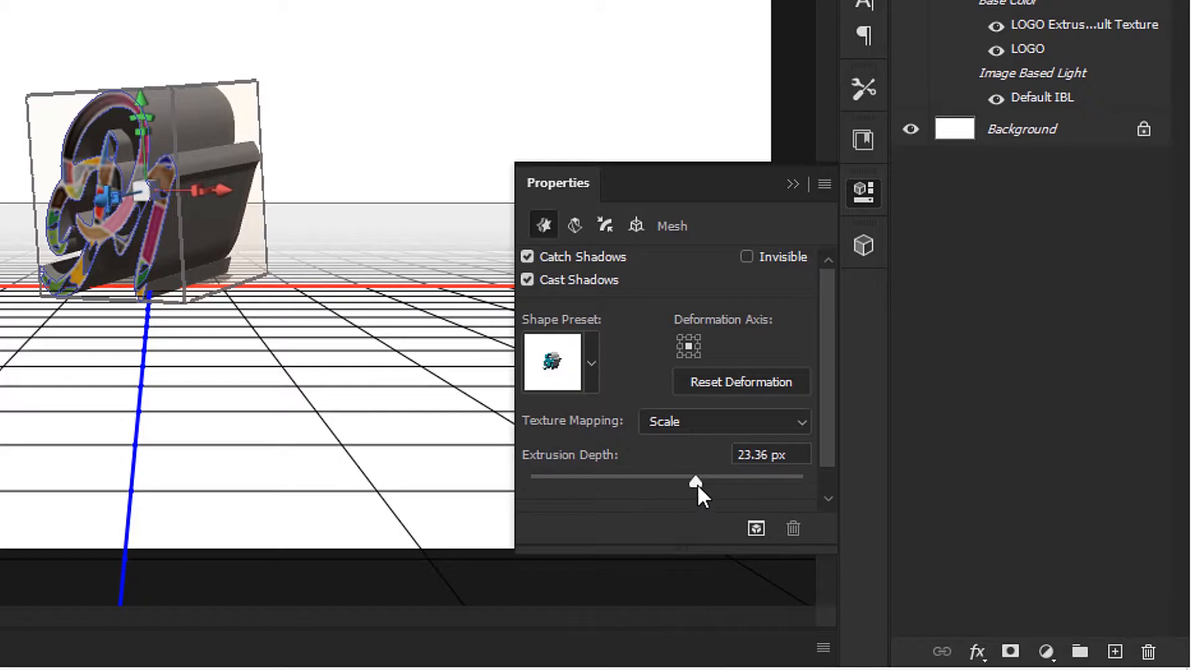
pyautogui.moveTo(695, 481); pyautogui.dragTo(904, 535)
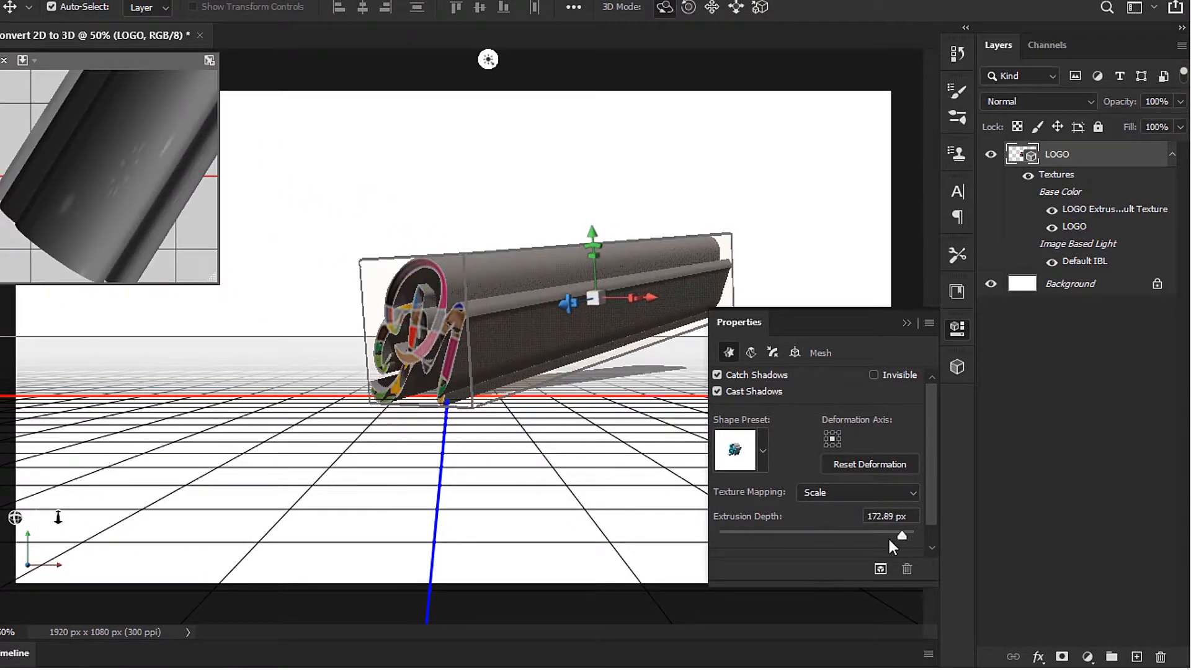
pyautogui.moveTo(900, 537); pyautogui.dragTo(829, 537)
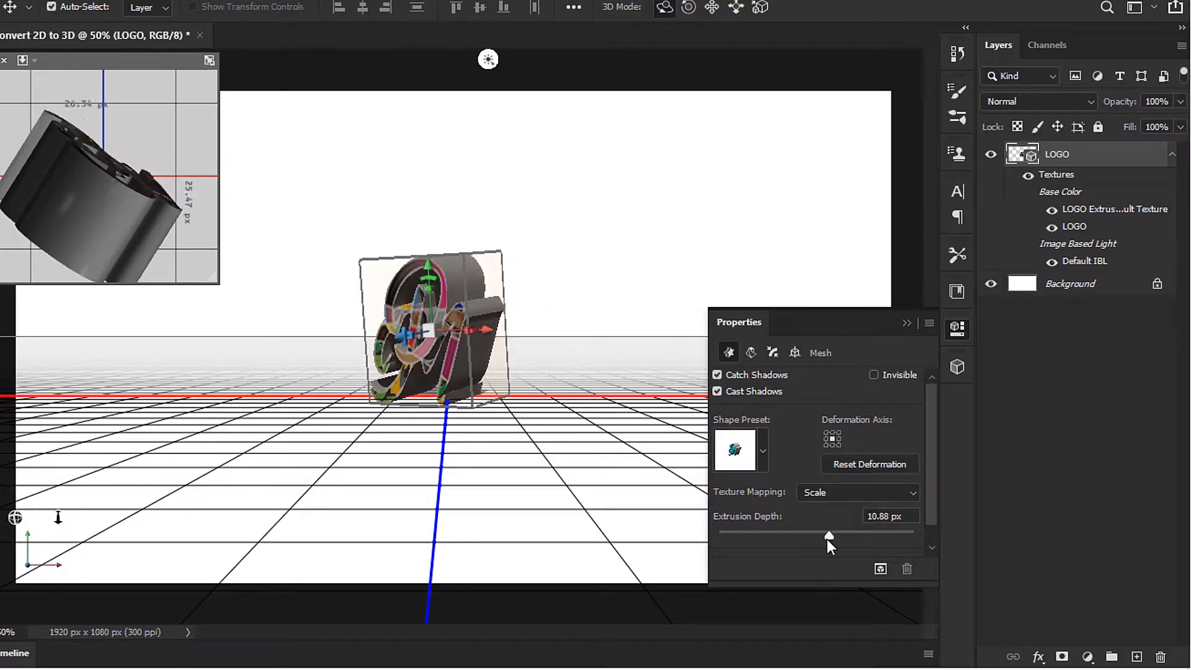
pyautogui.moveTo(828, 534); pyautogui.dragTo(822, 534)
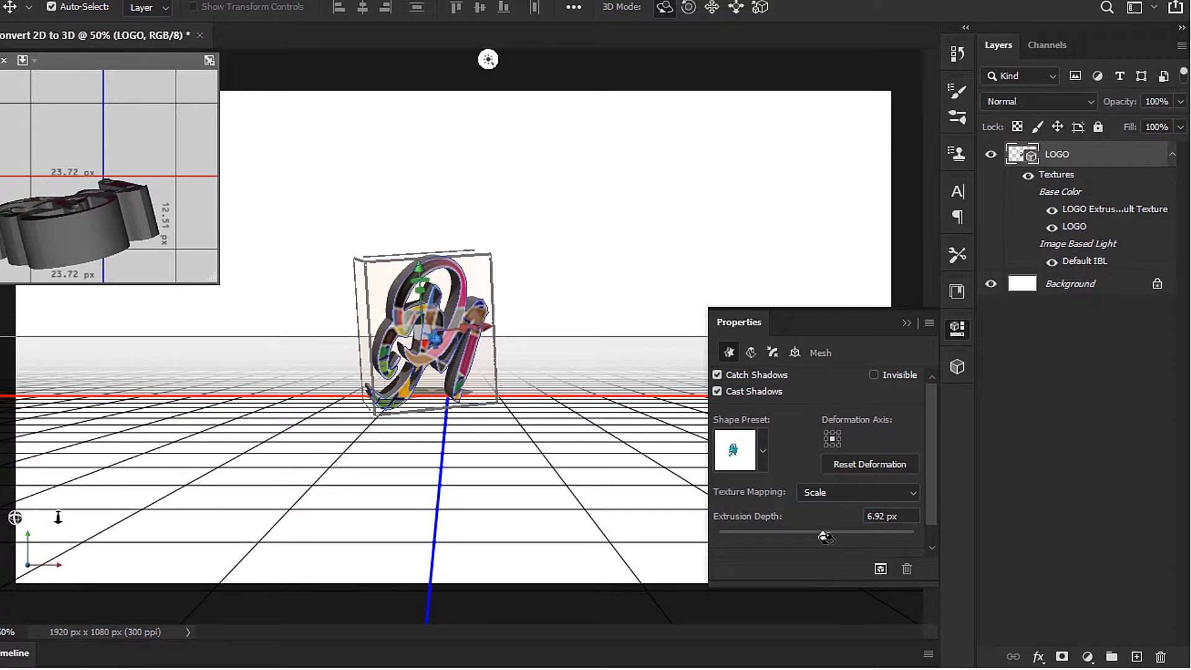
pyautogui.moveTo(824, 535); pyautogui.dragTo(832, 535)
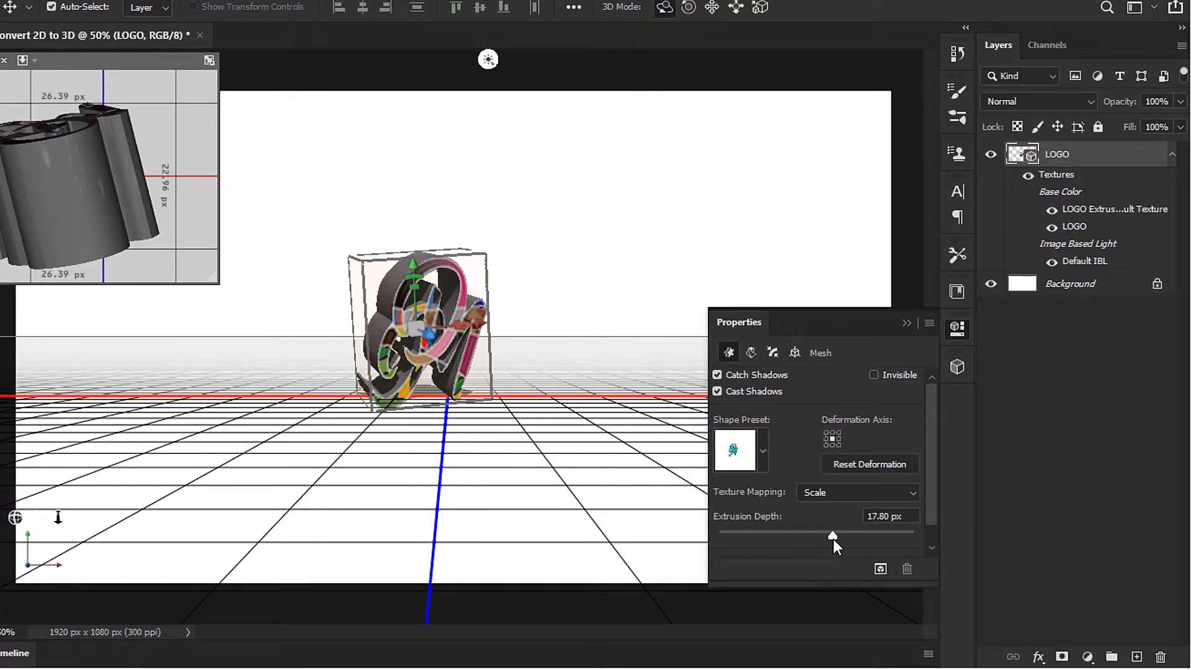
pyautogui.moveTo(832, 535); pyautogui.dragTo(828, 535)
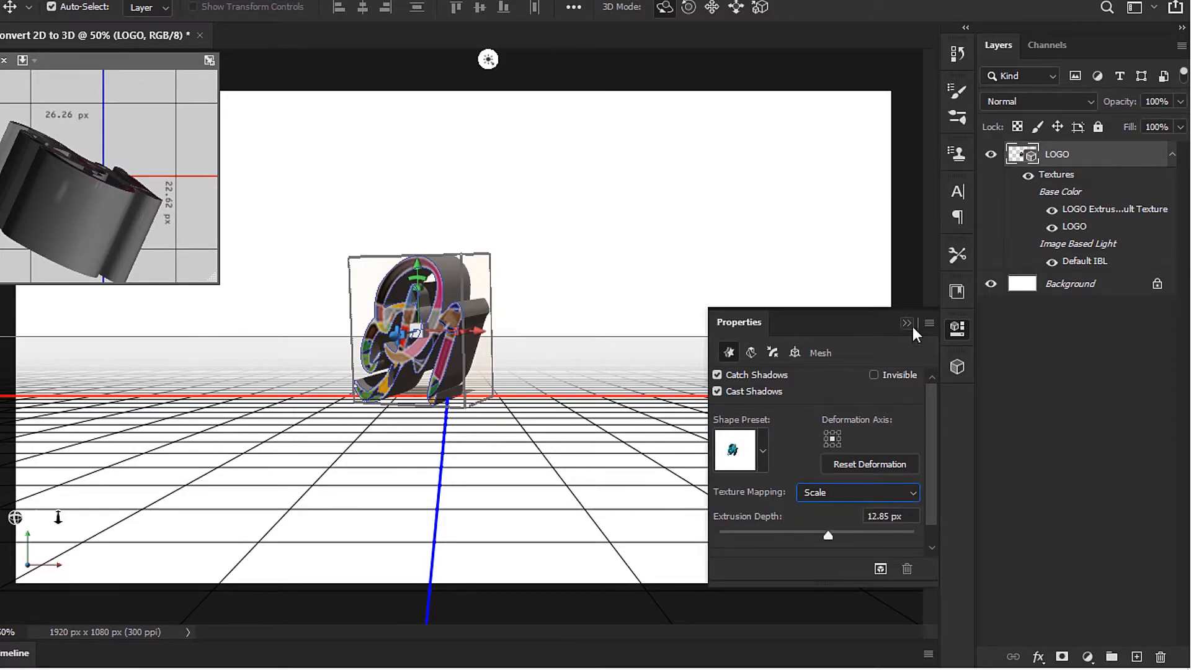
pyautogui.click(514, 18)
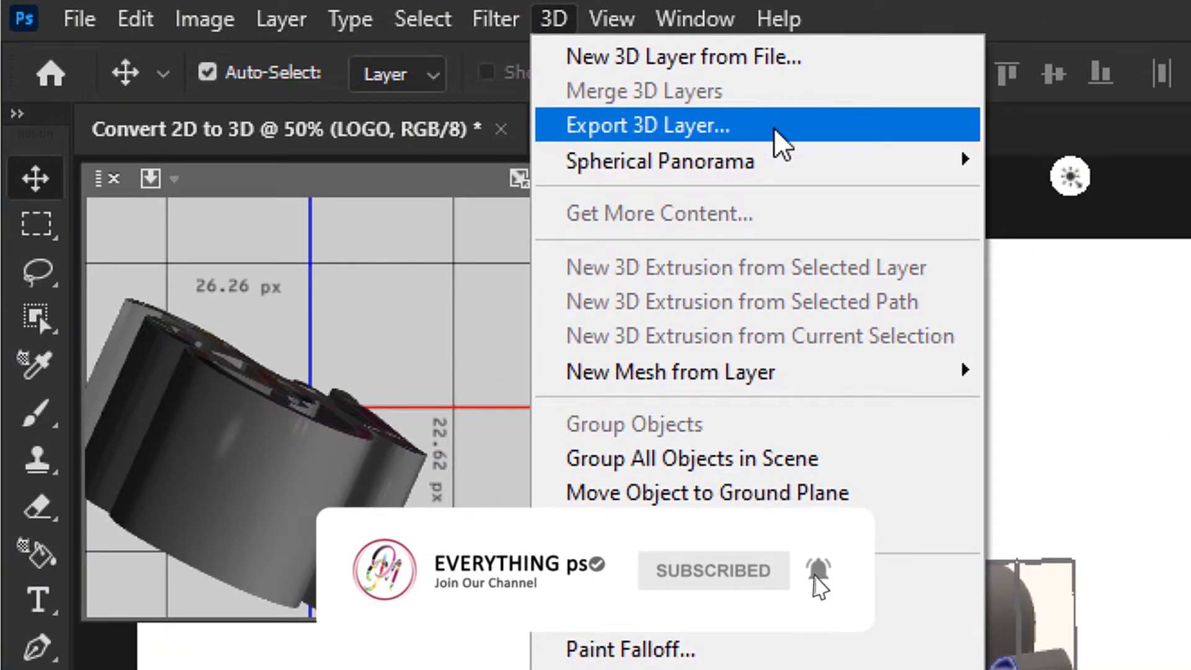
# Set the 3D layer export file format to STL, at 26 × 29 × 23 pixels.
pyautogui.click(646, 126)
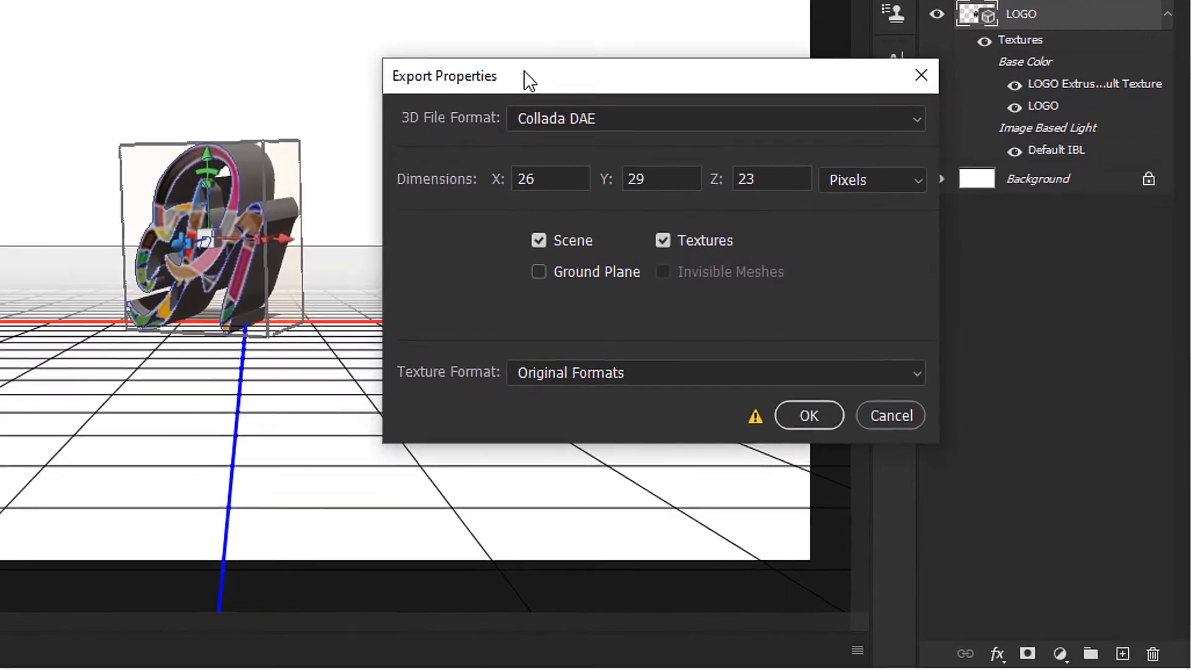
pyautogui.click(714, 118)
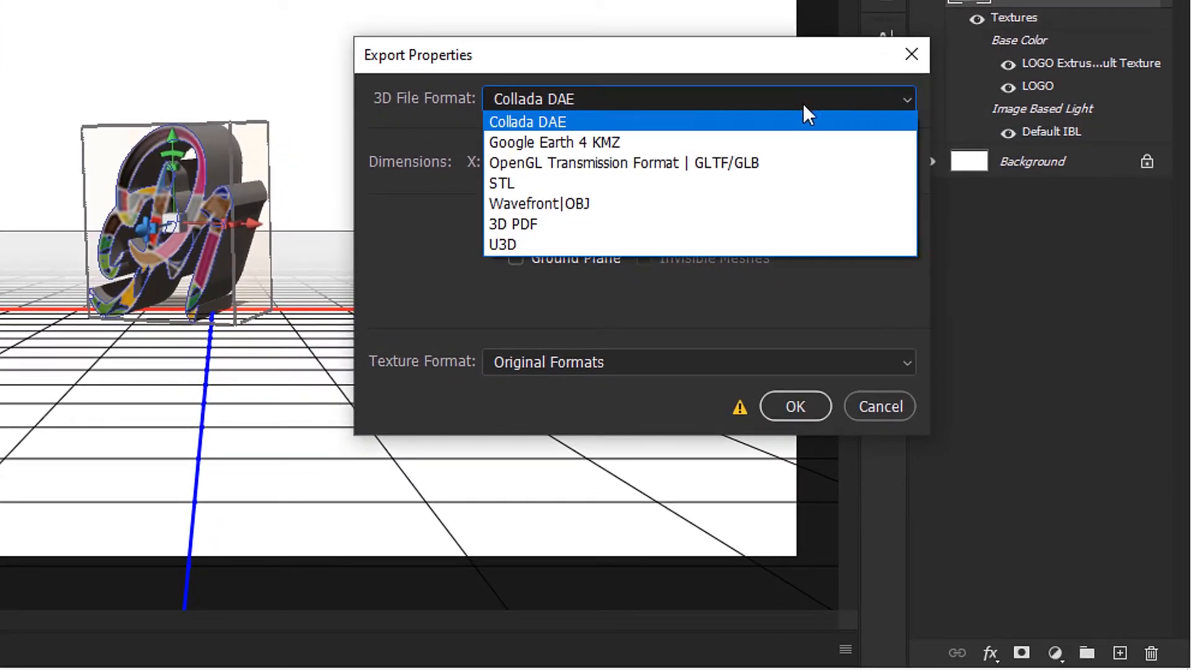
pyautogui.moveTo(609, 242)
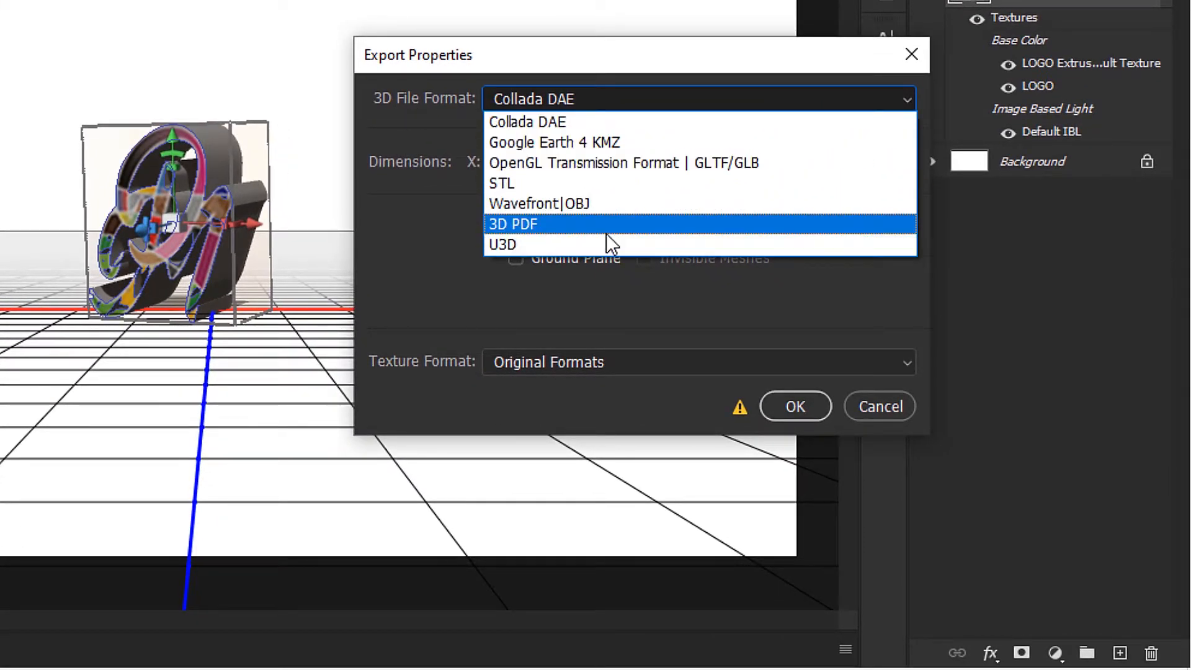
pyautogui.moveTo(530, 192)
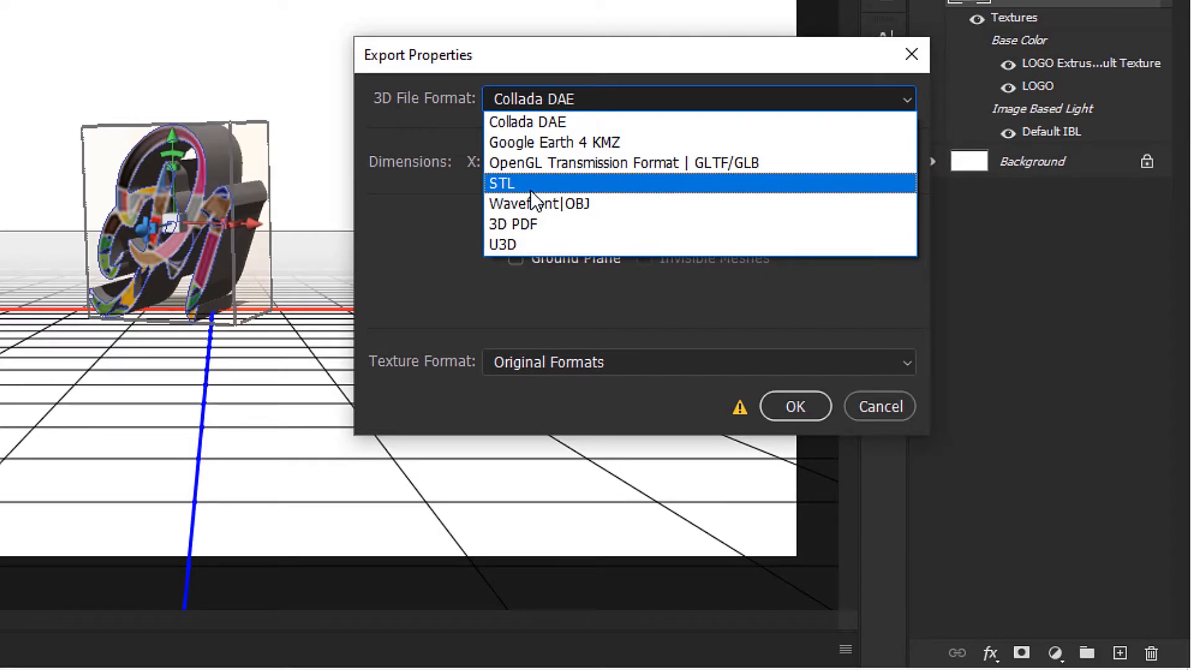
pyautogui.moveTo(505, 202)
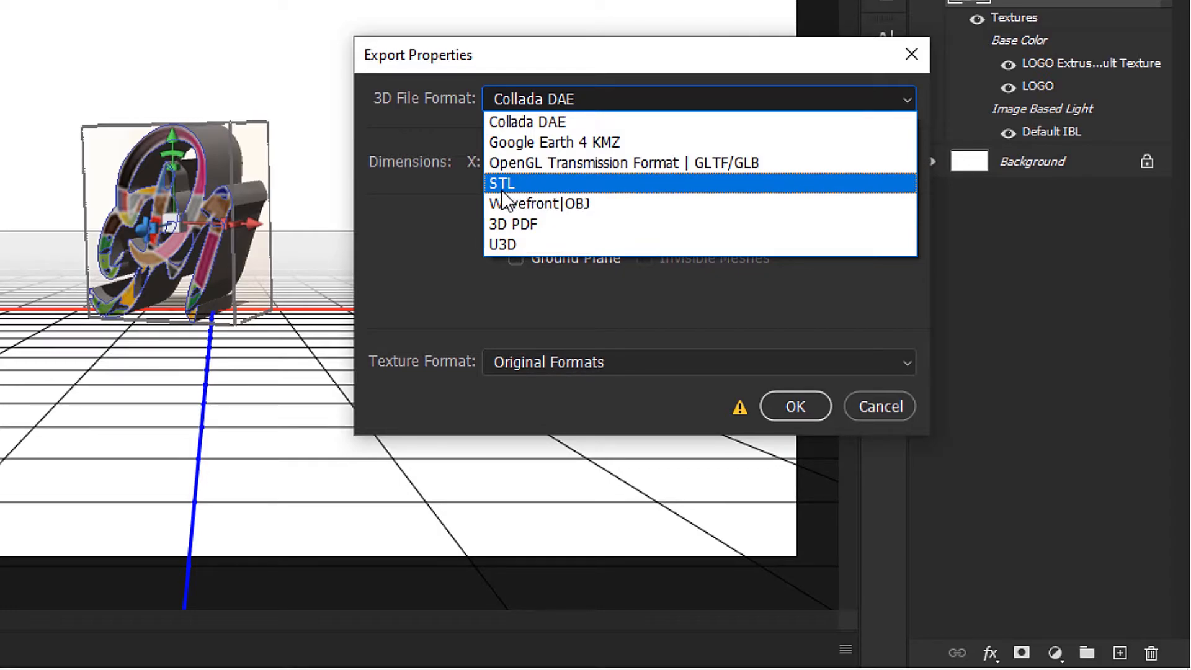
pyautogui.click(501, 184)
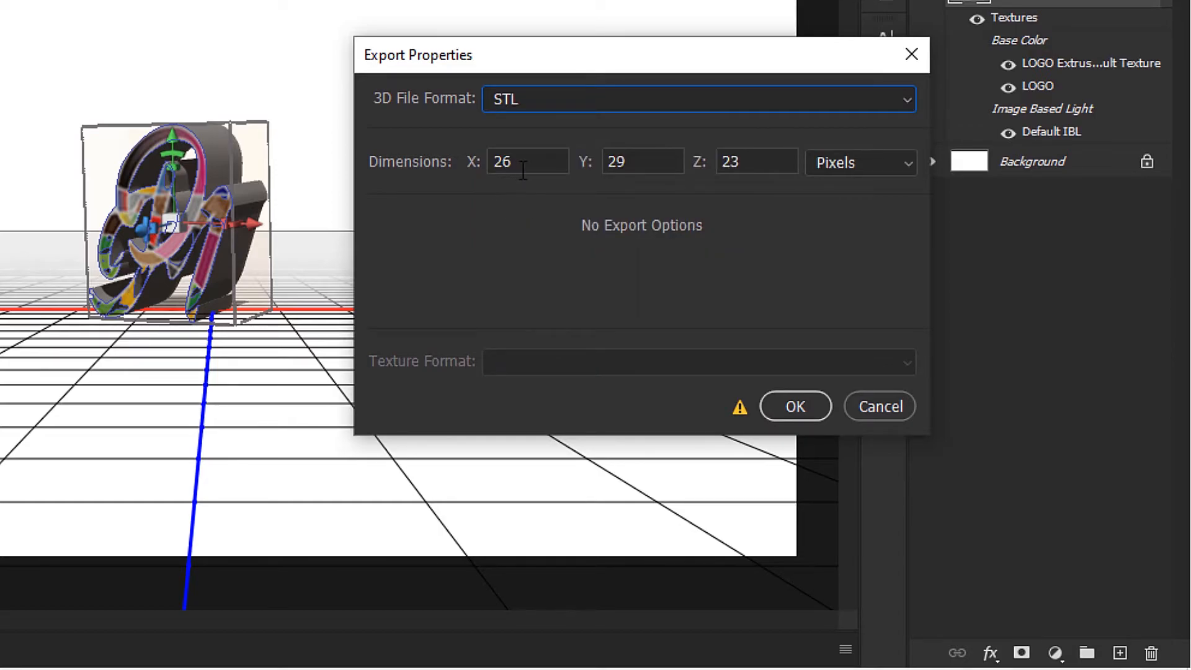
pyautogui.moveTo(831, 244)
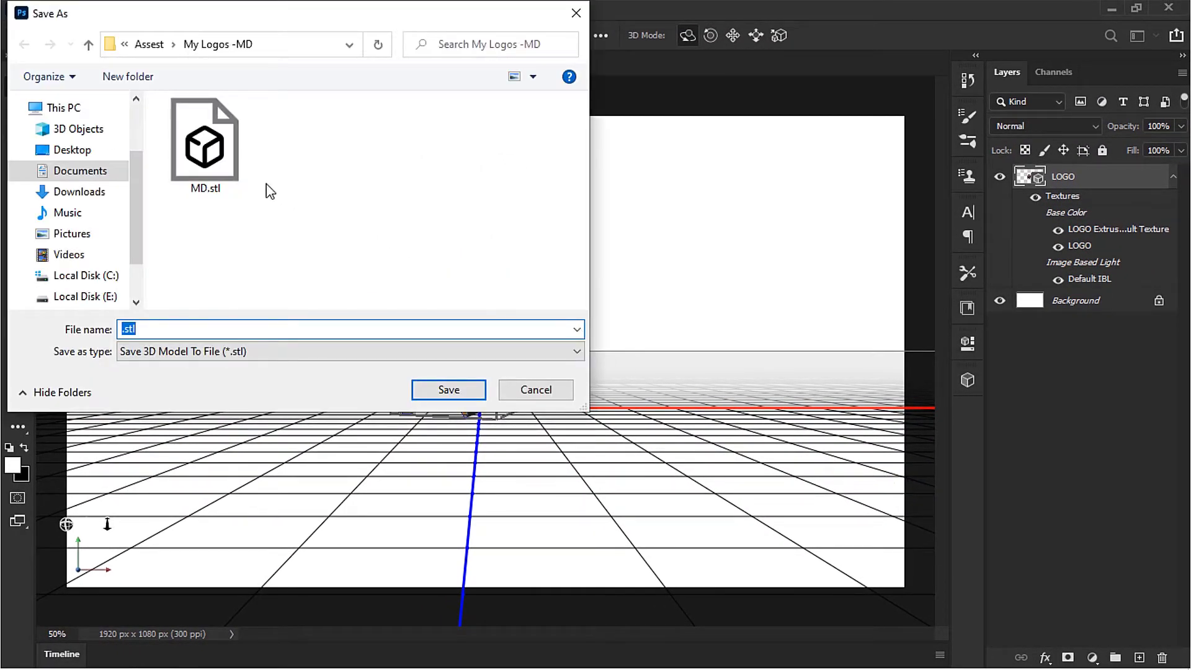
# Save the model as MD.stl in the Documents 'Adobe Photoshop' folder and open it in 3D Viewer.
pyautogui.click(79, 171)
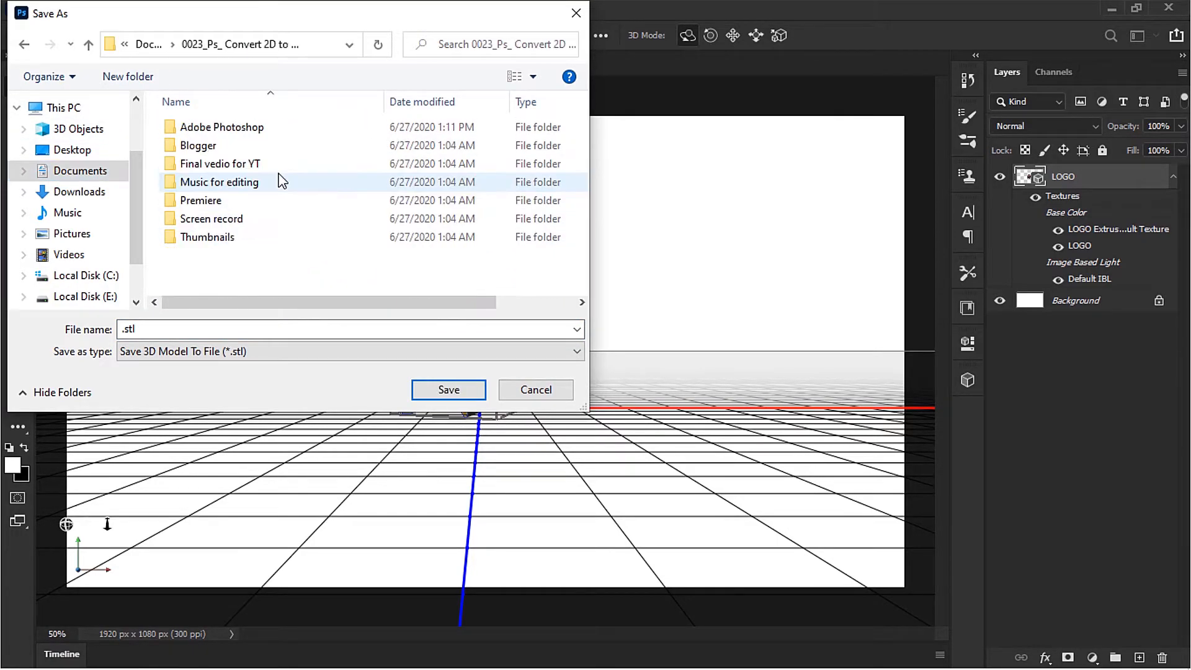
pyautogui.doubleClick(221, 127)
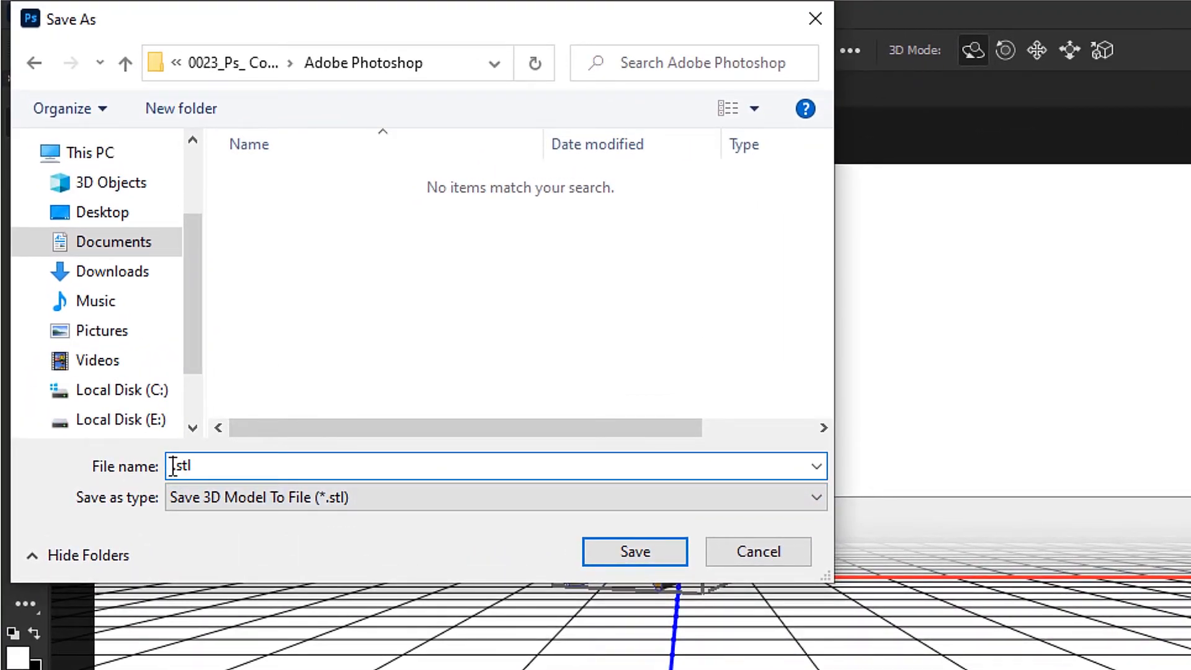
pyautogui.write('MD')
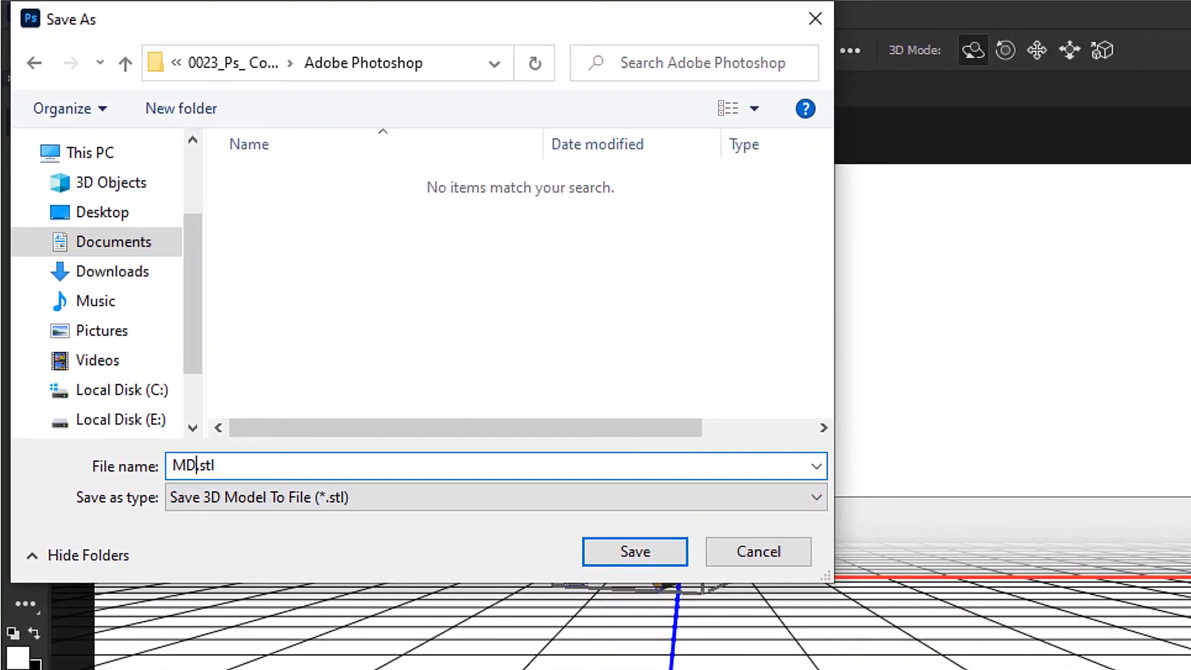
pyautogui.click(635, 551)
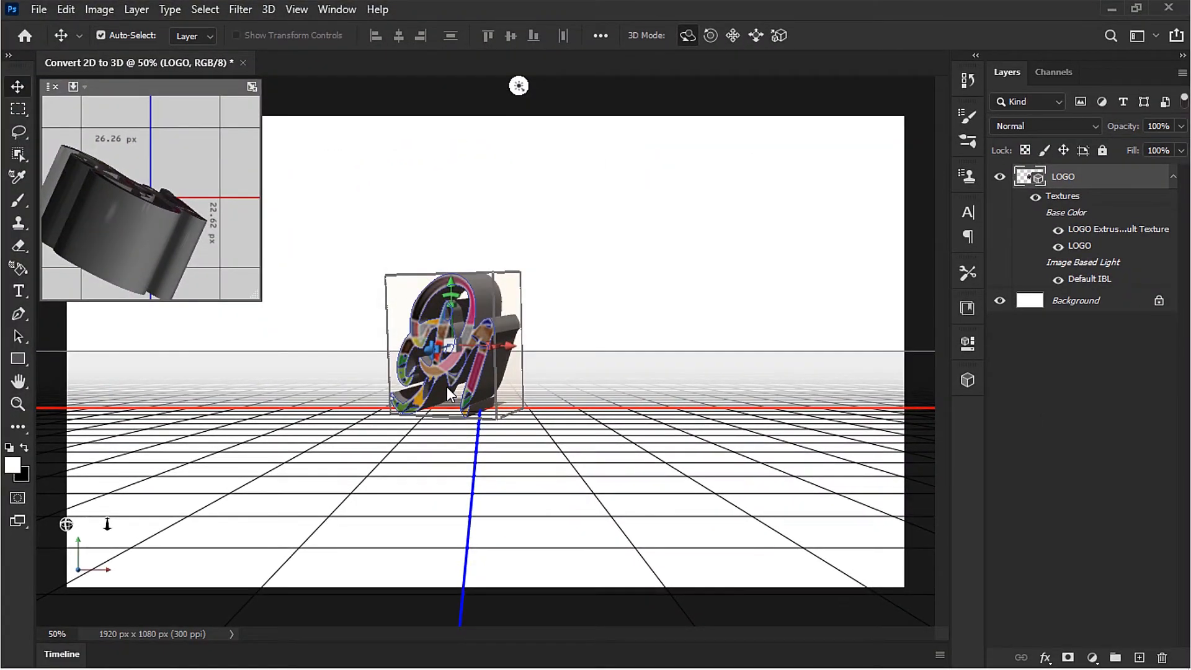
pyautogui.moveTo(1064, 308)
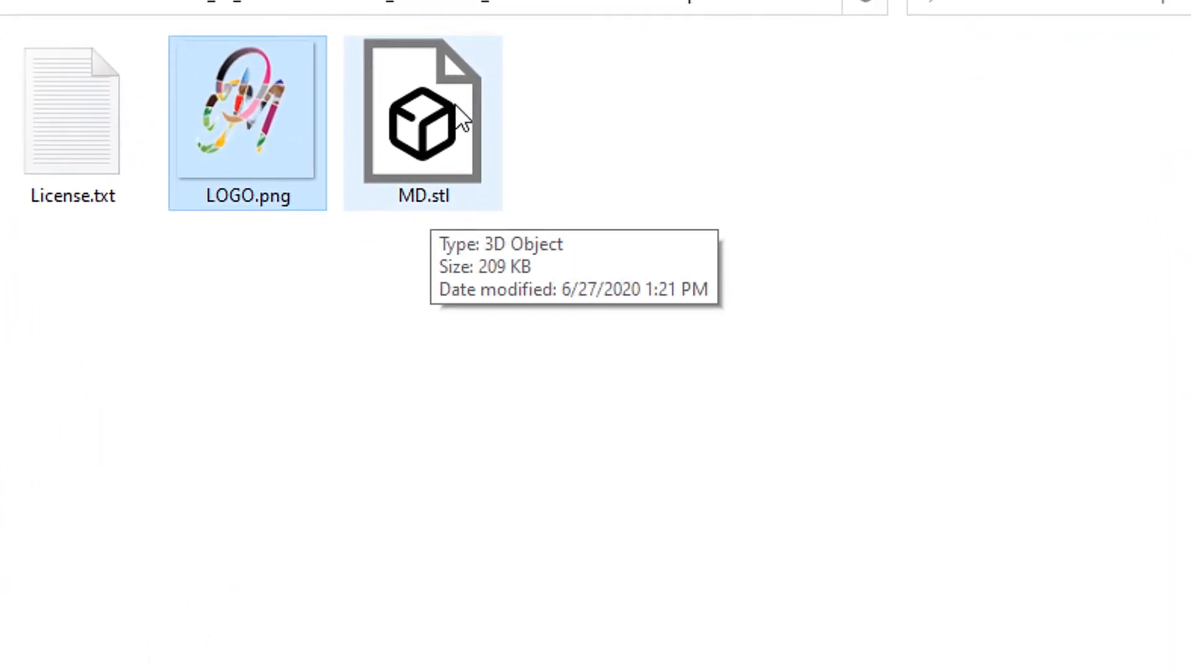
pyautogui.doubleClick(420, 121)
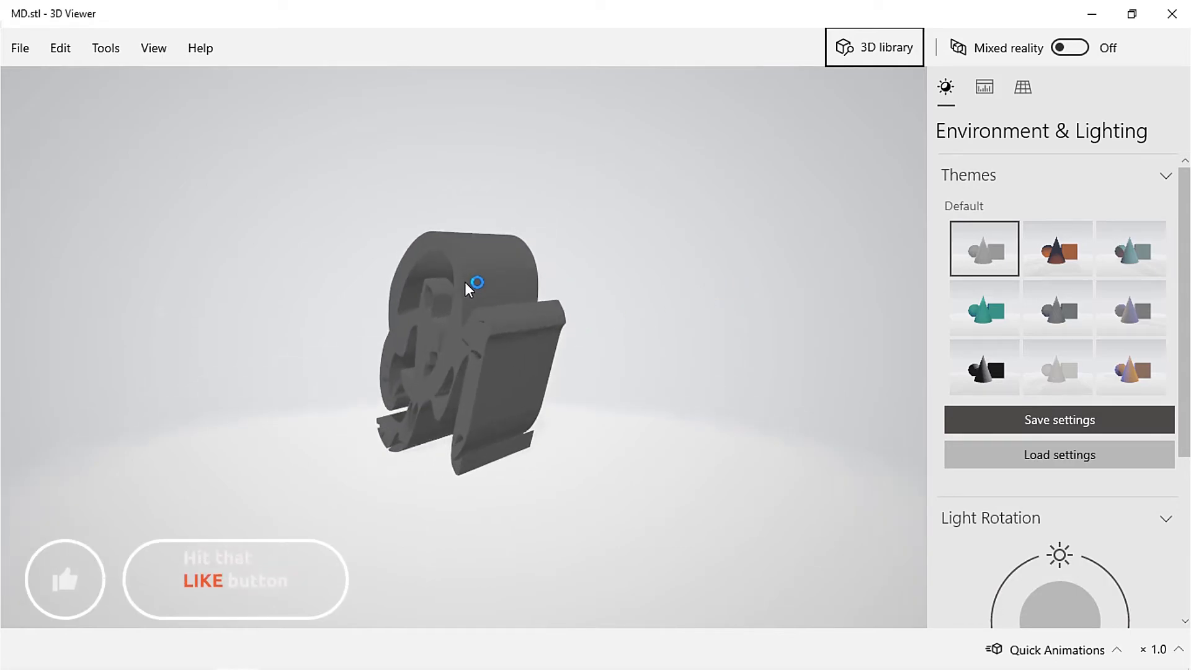
# Try teal and pale teal themes, settle on purple-and-orange, and rotate the logo.
pyautogui.click(985, 308)
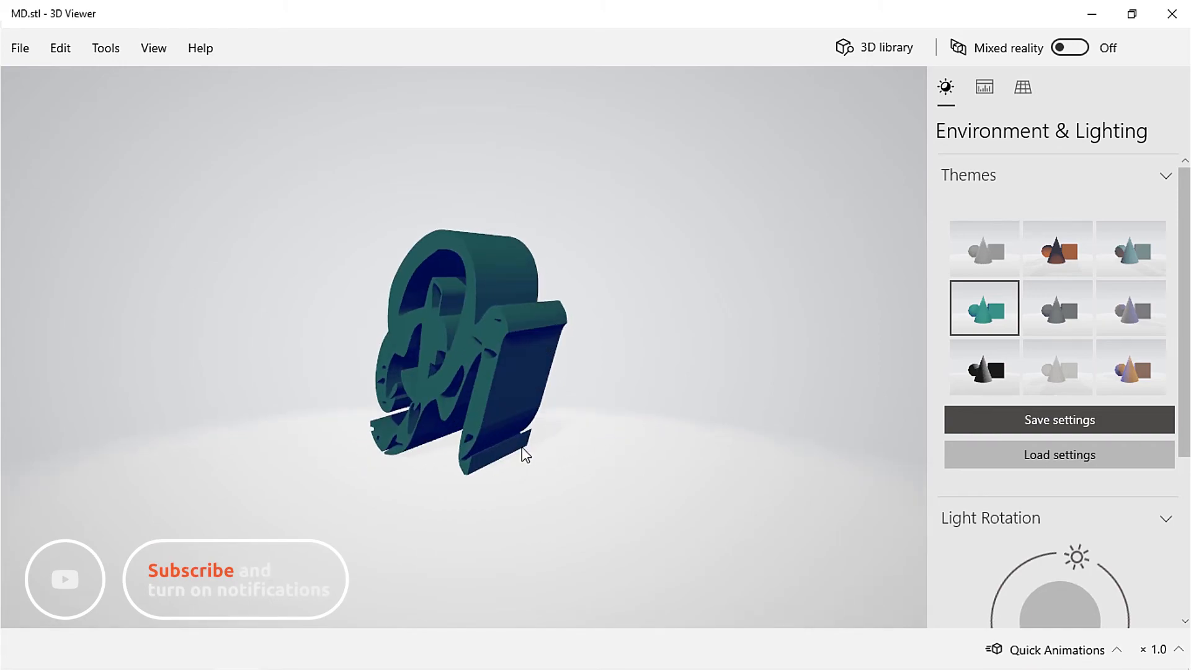
pyautogui.moveTo(526, 456); pyautogui.dragTo(596, 400)
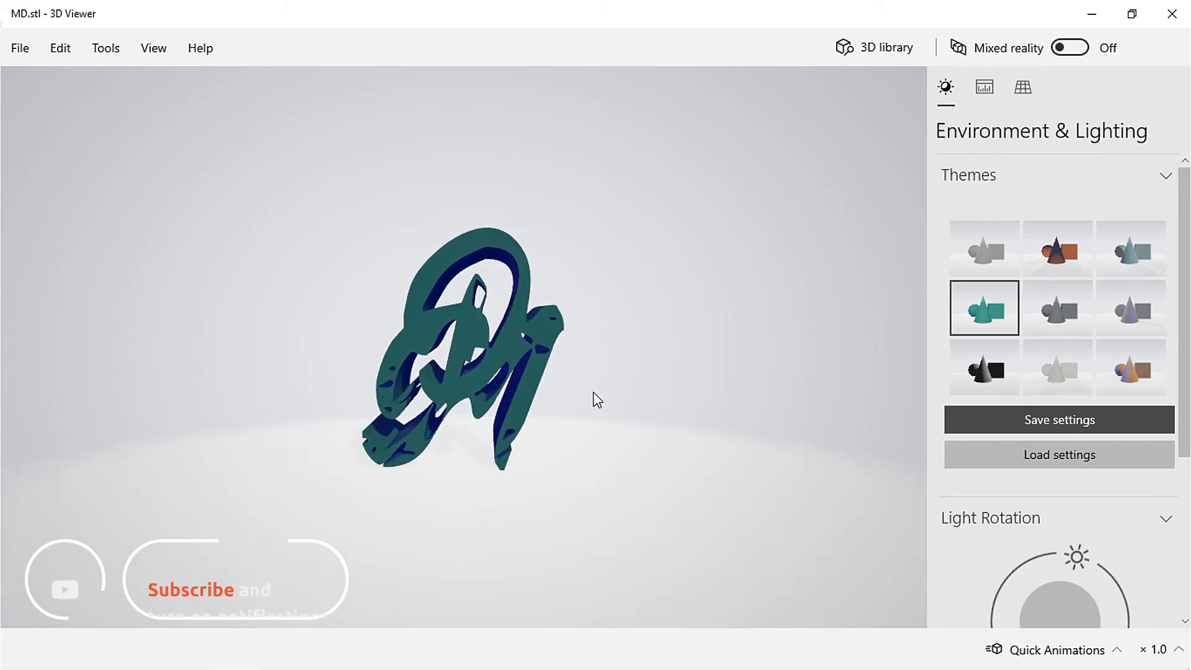
pyautogui.click(1132, 369)
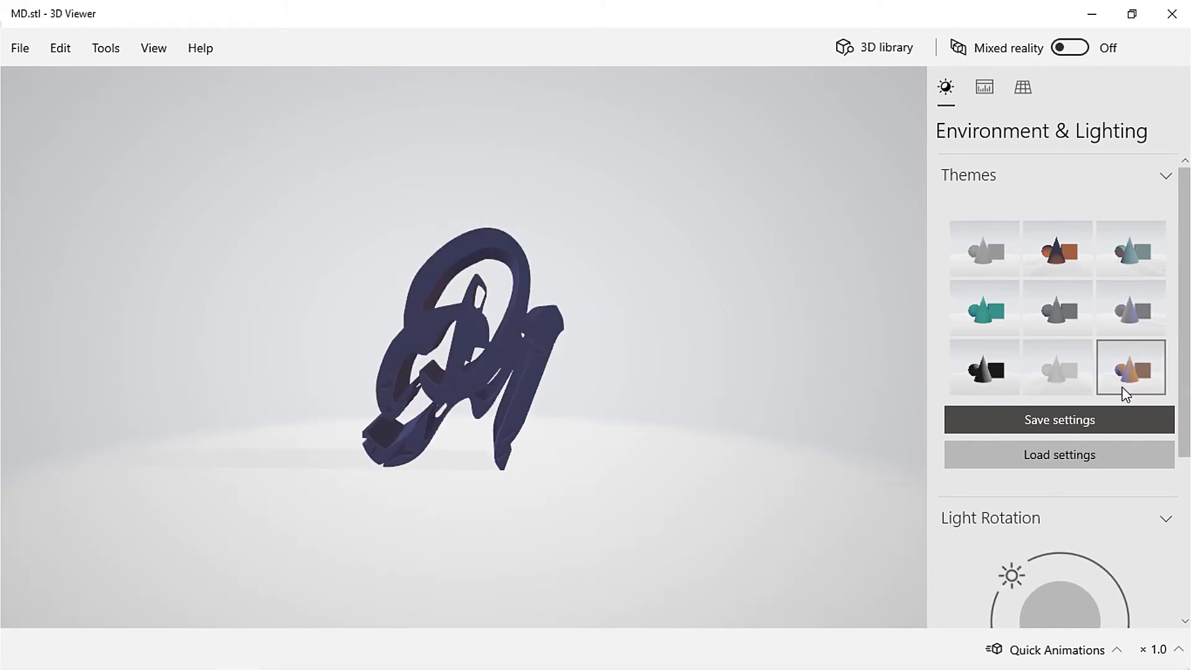
pyautogui.click(1134, 251)
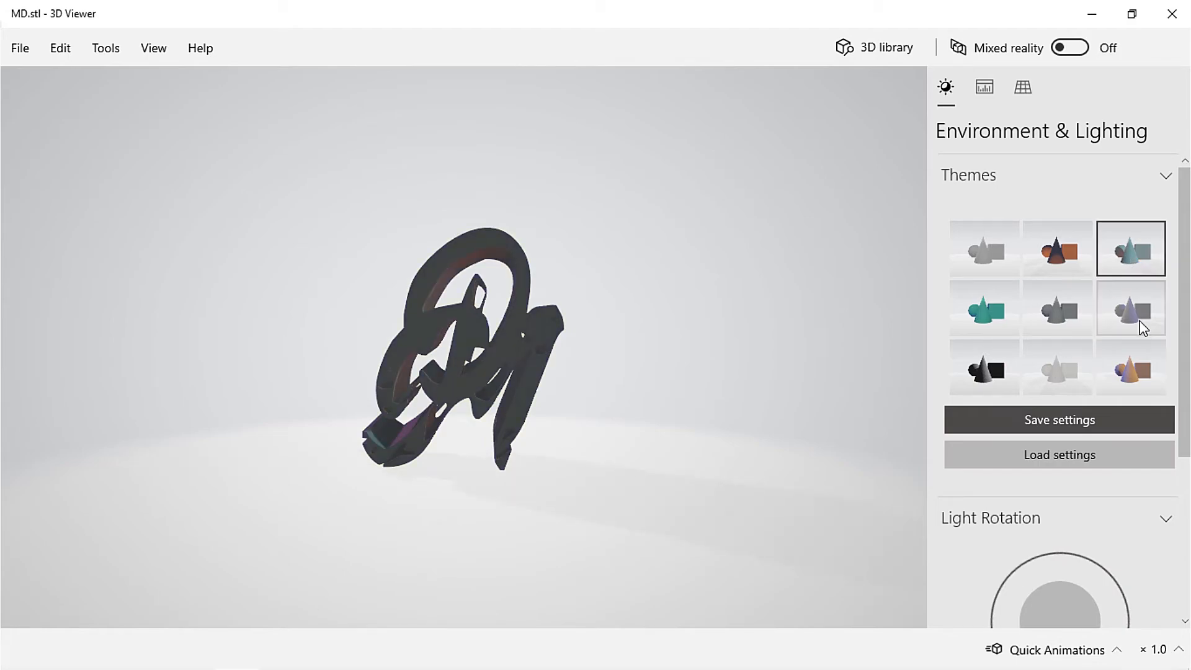
pyautogui.click(1130, 367)
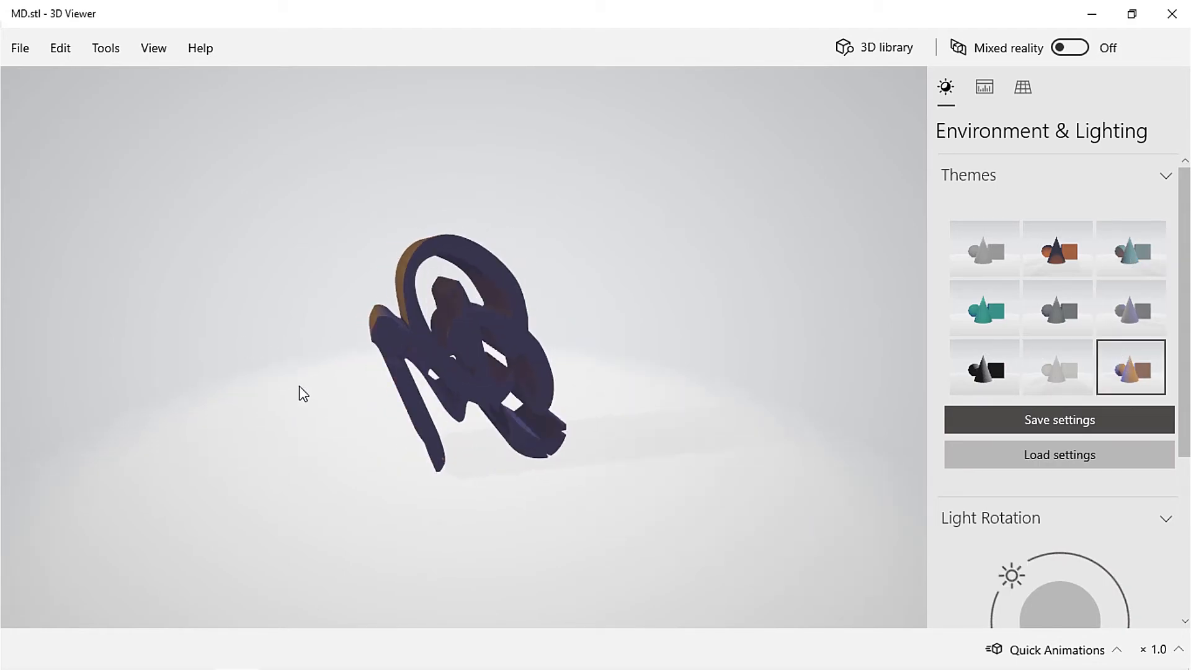